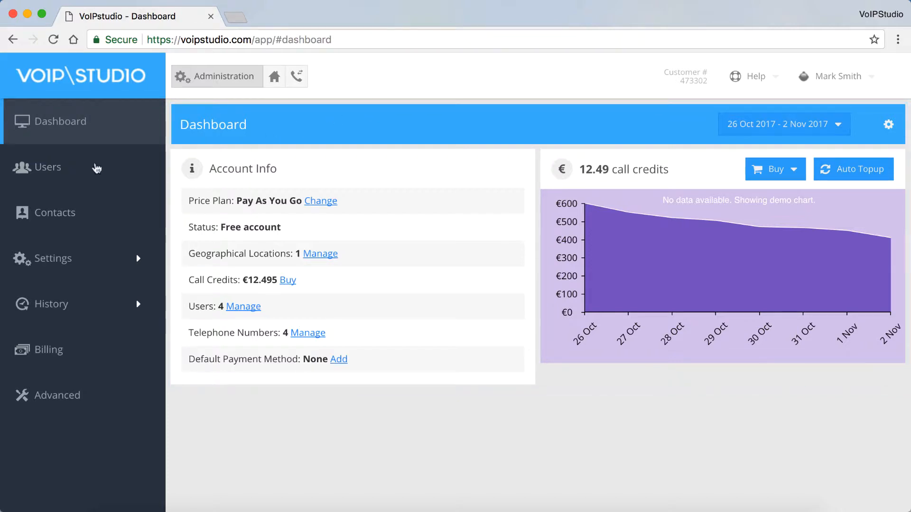
- Browse the Users and Contacts lists and expand the Settings submenu
click(46, 167)
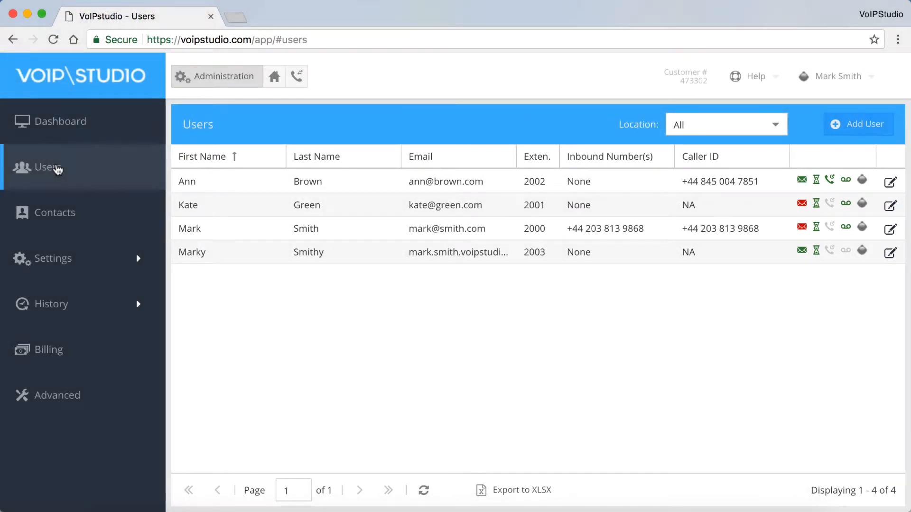
mouse_move(58, 186)
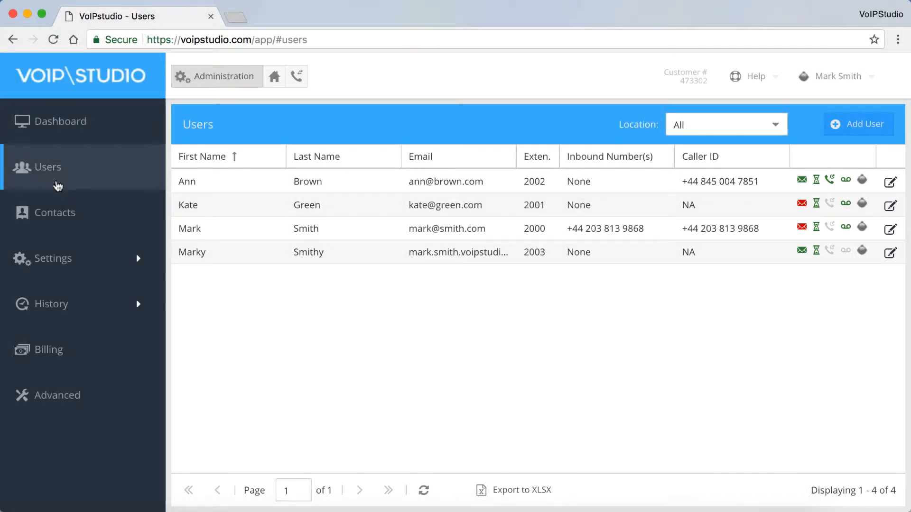
click(55, 213)
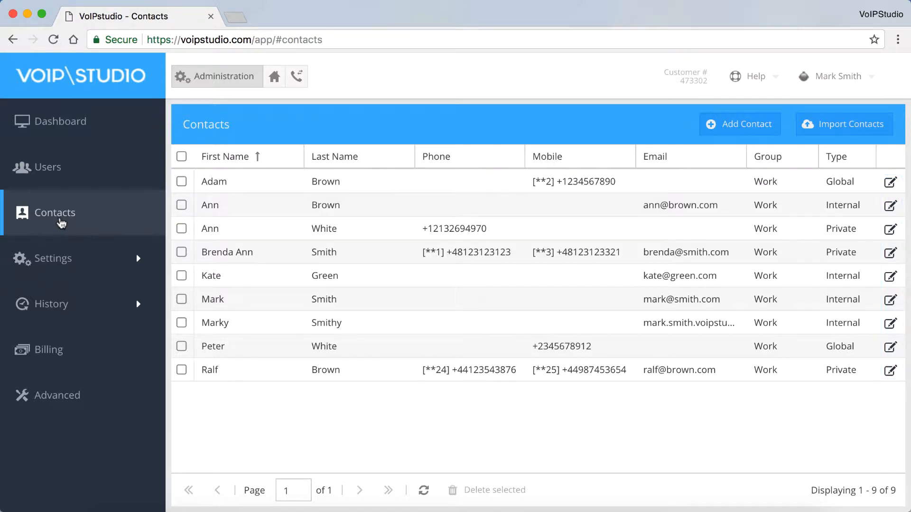
click(52, 259)
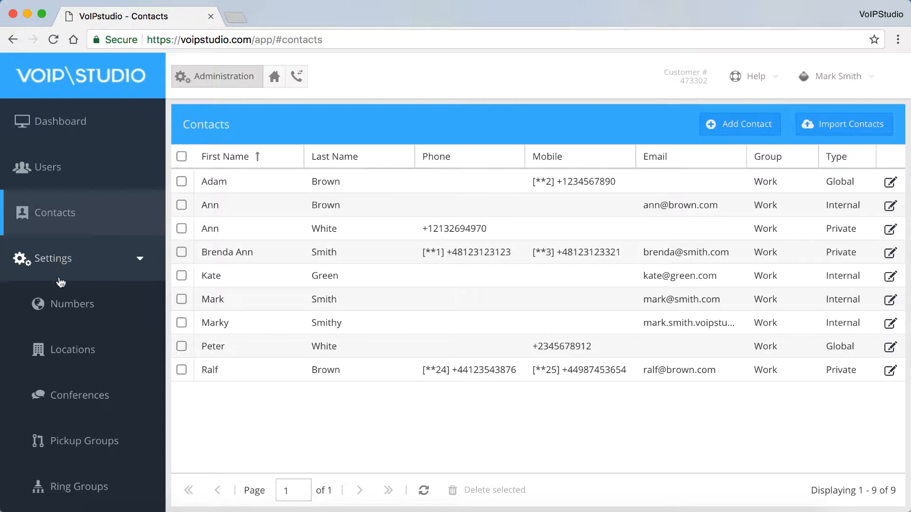
- Look through the Numbers and Locations pages, then show the Conferences list
click(72, 304)
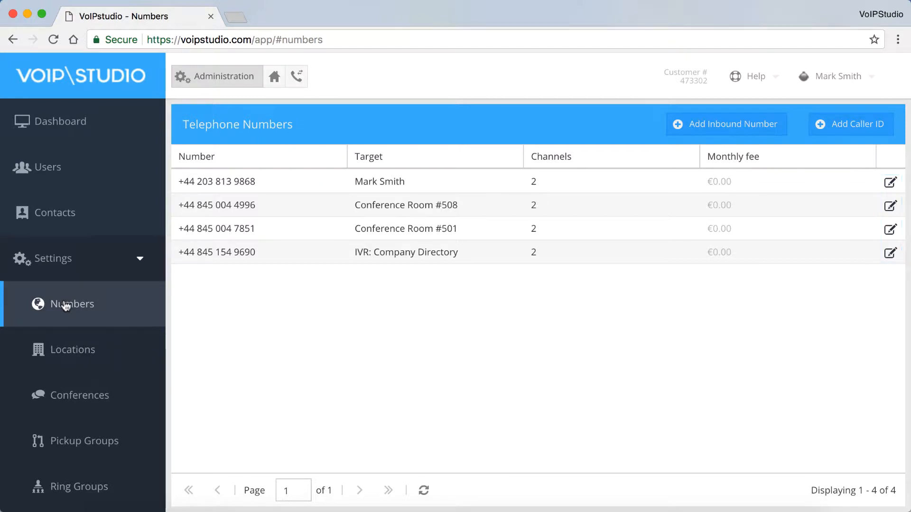
click(73, 349)
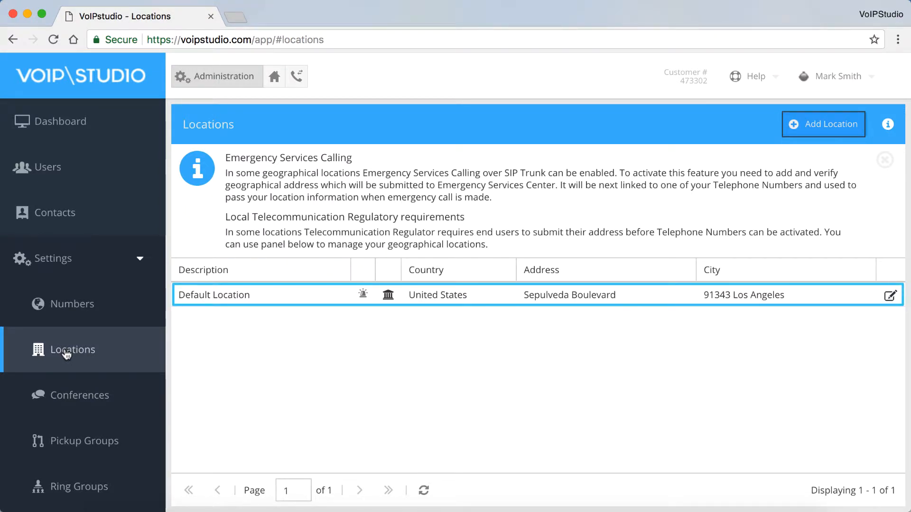
click(890, 295)
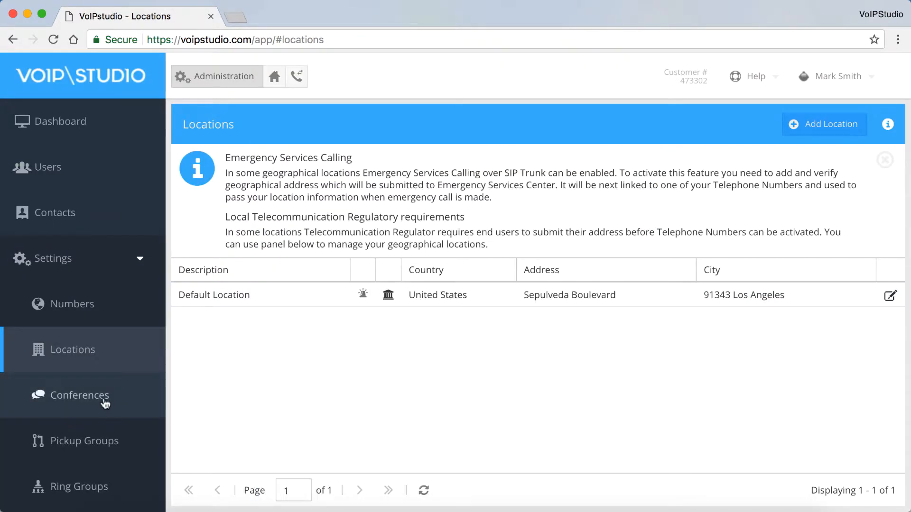
click(76, 396)
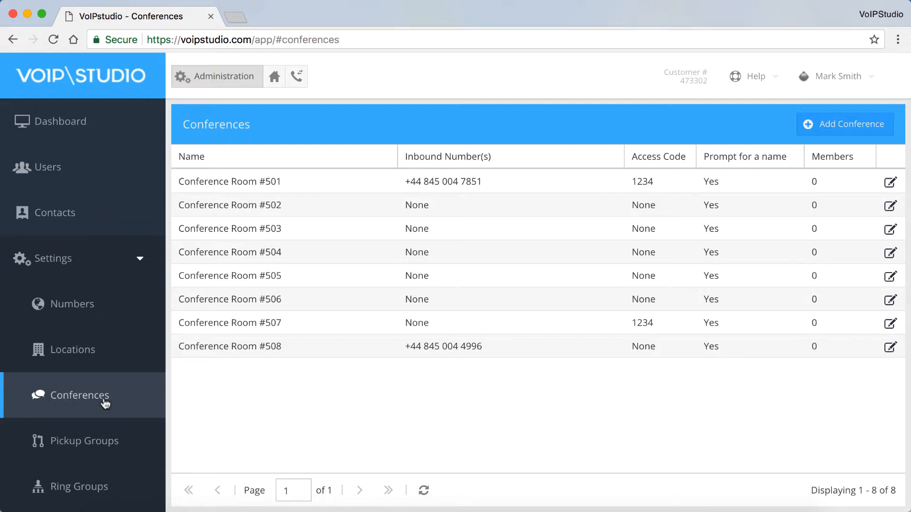
- View Pickup Groups, then Ring Groups, and scroll the sidebar further down
click(83, 441)
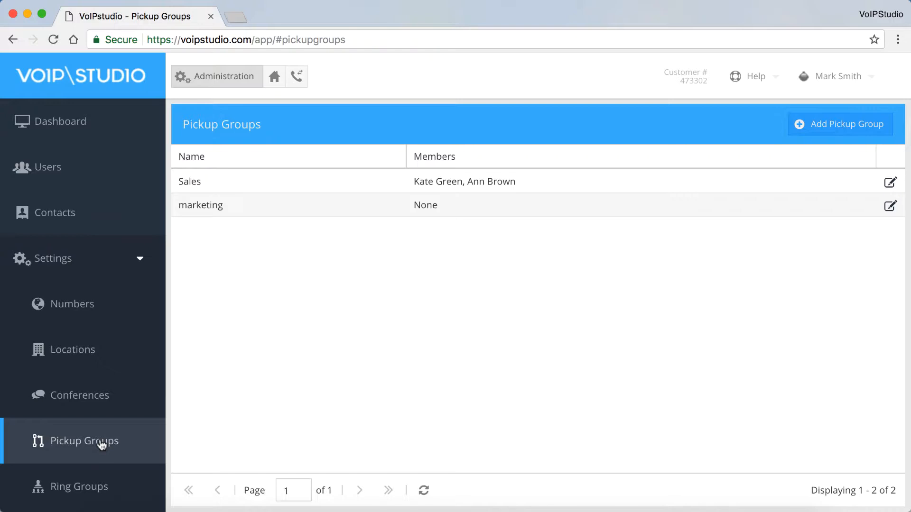
click(80, 486)
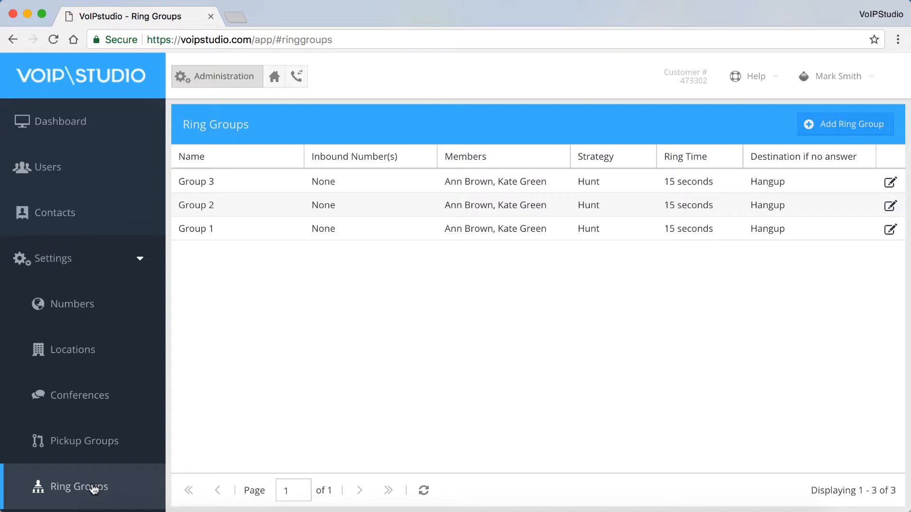
scroll(down, 3)
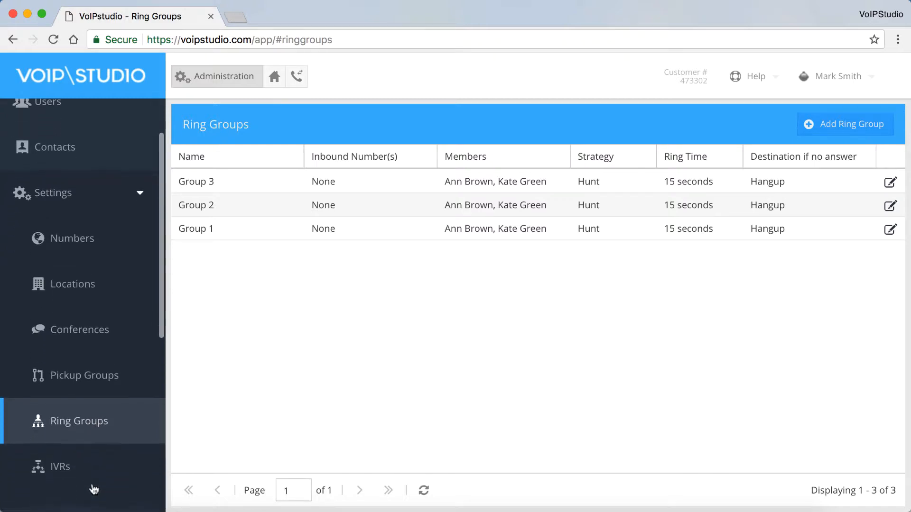
scroll(down, 3)
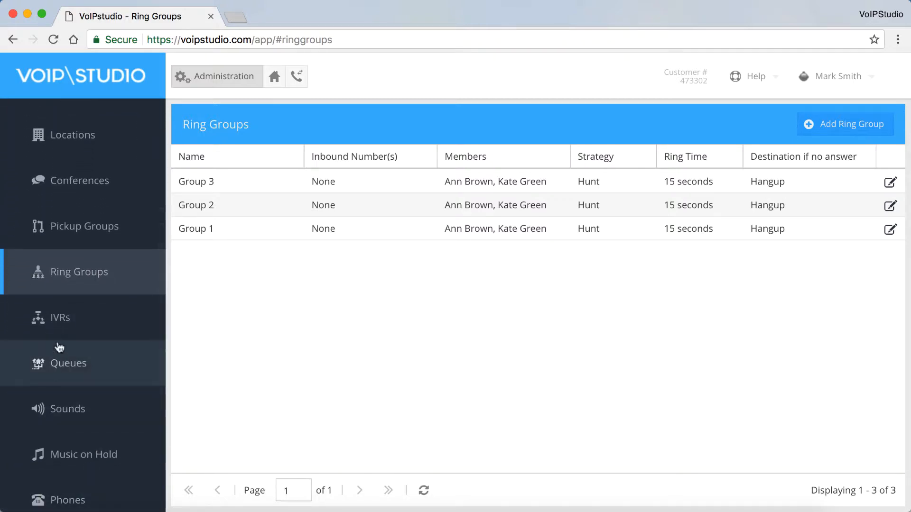
- Review the IVRs, Queues and Sounds lists, then show the Music on Hold page
click(60, 317)
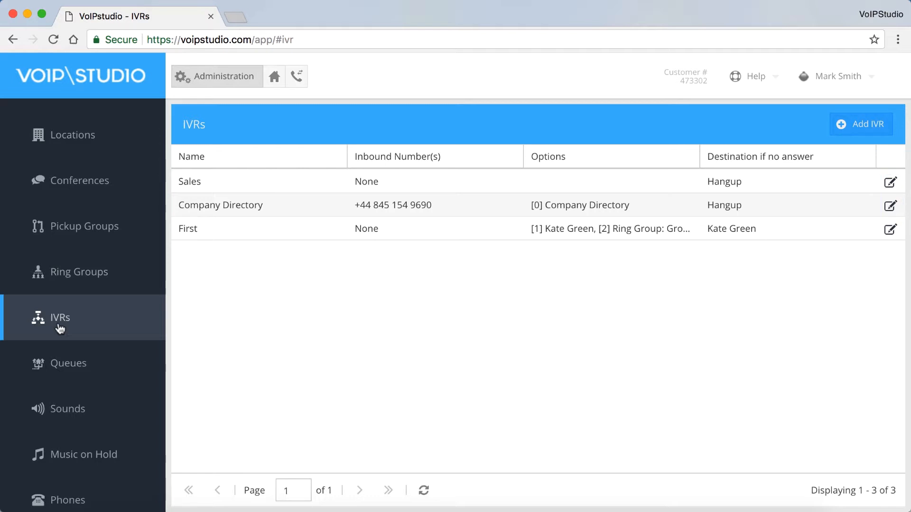
mouse_move(60, 342)
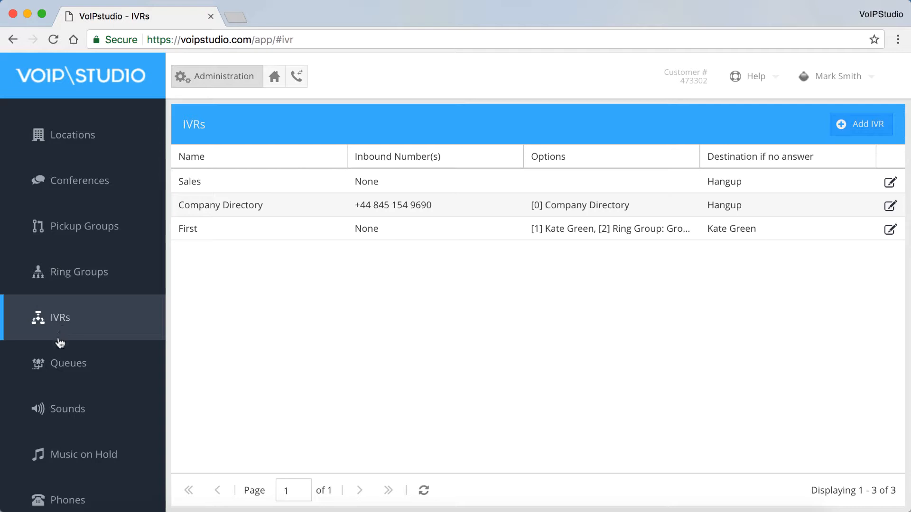
click(68, 363)
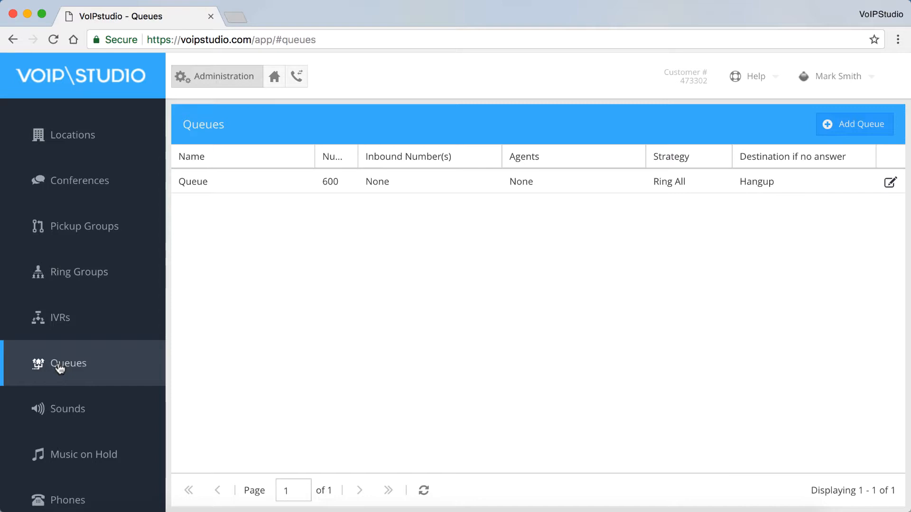
click(68, 409)
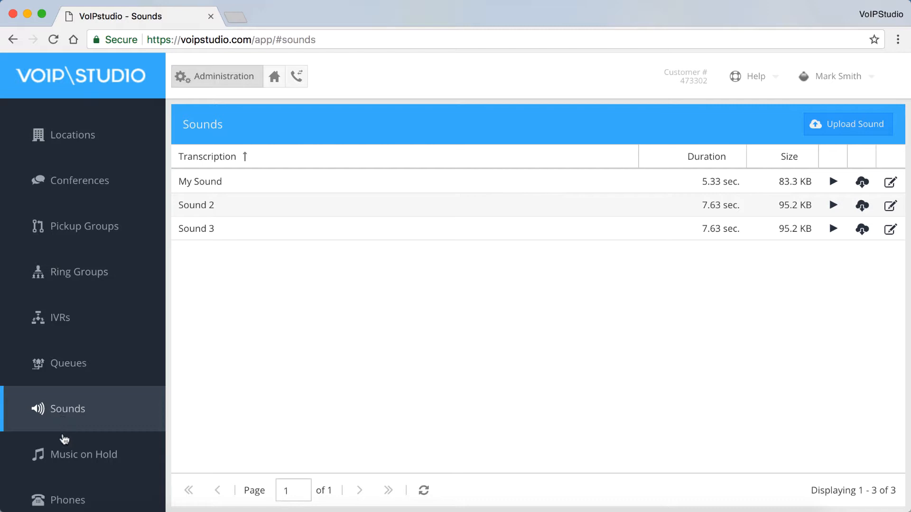
click(85, 455)
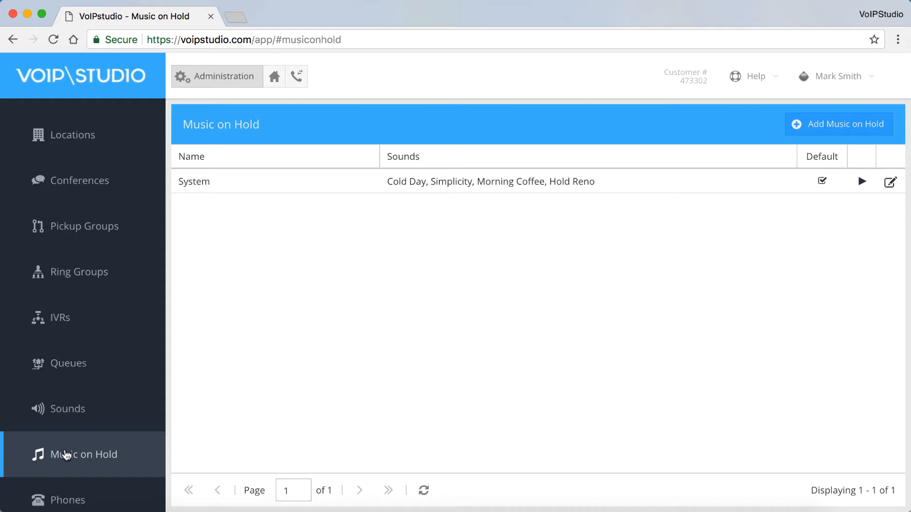
mouse_move(839, 124)
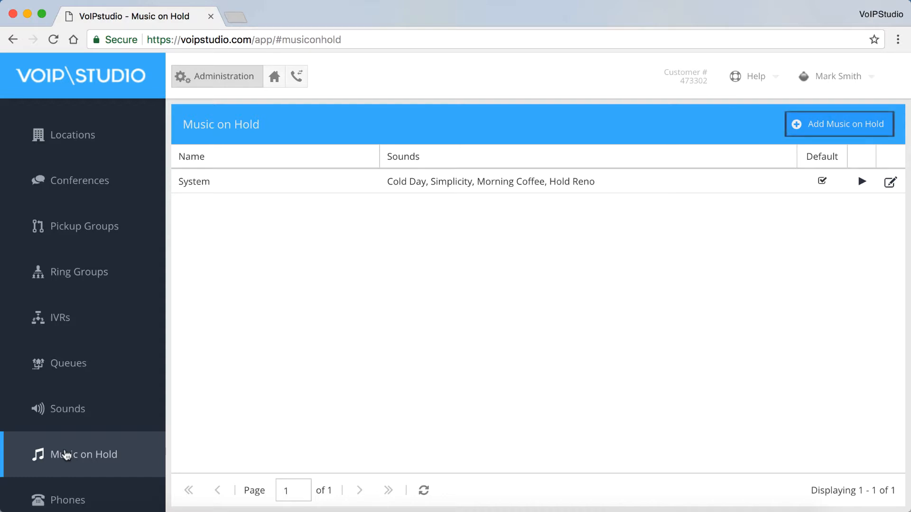
mouse_move(890, 182)
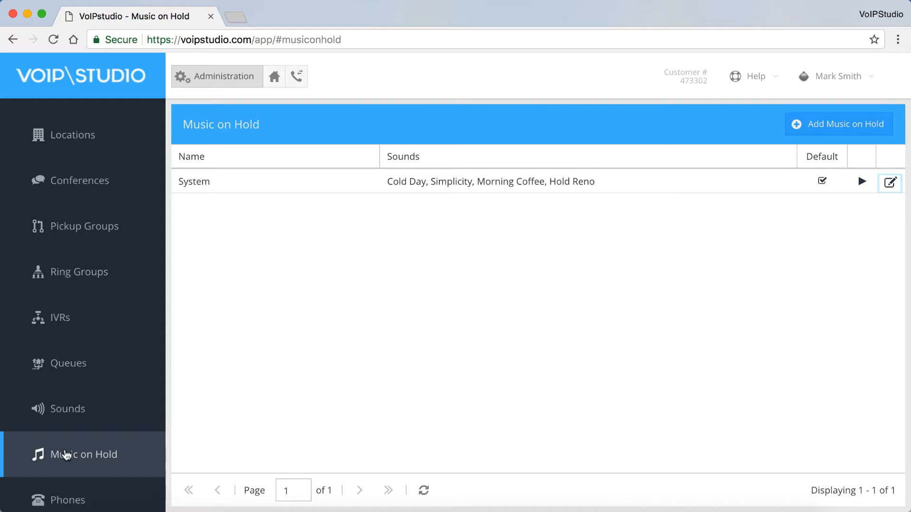
scroll(down, 3)
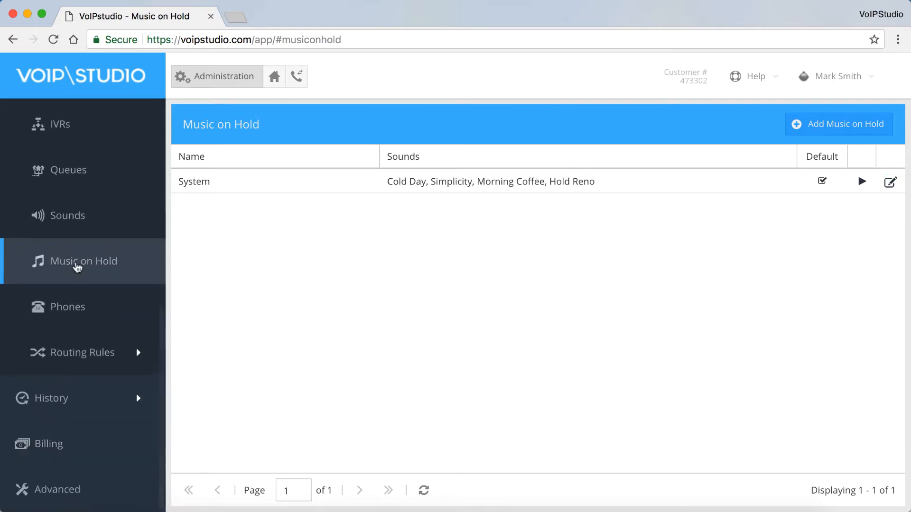
- View the Phones list and the inbound and outbound routing rules
click(68, 307)
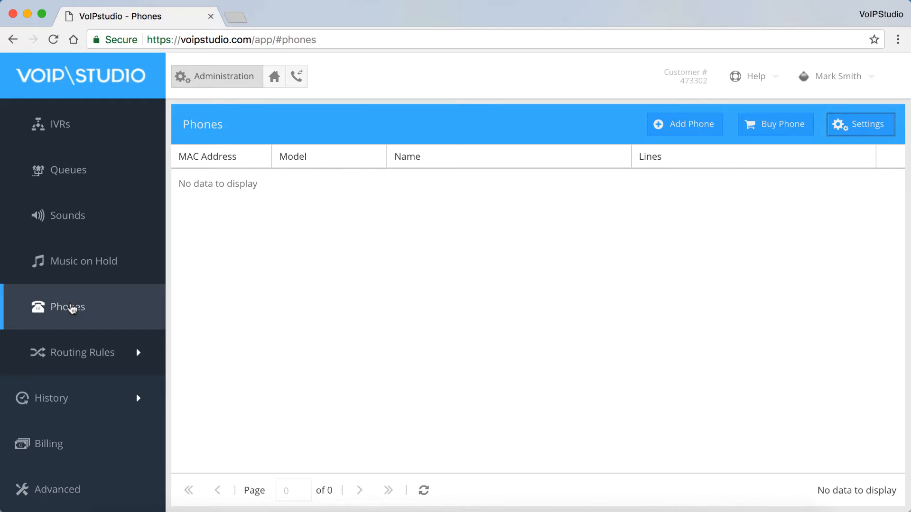
click(83, 352)
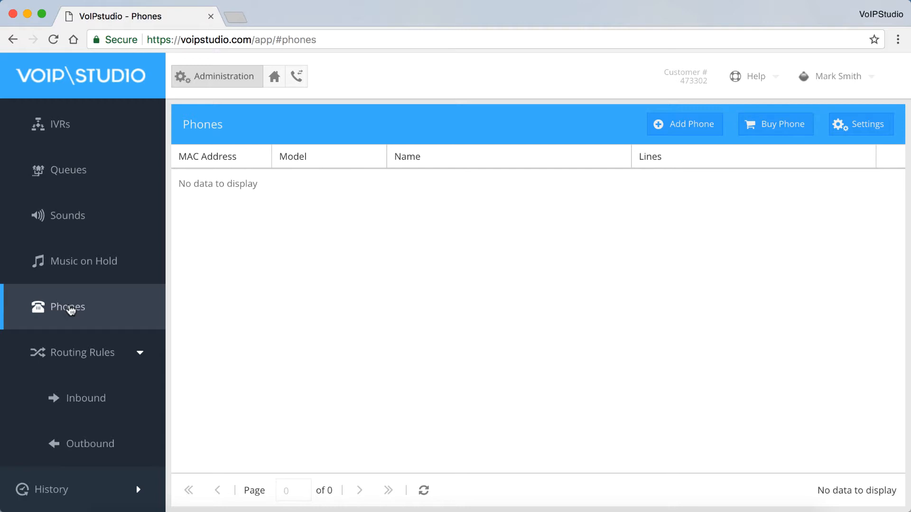
mouse_move(86, 398)
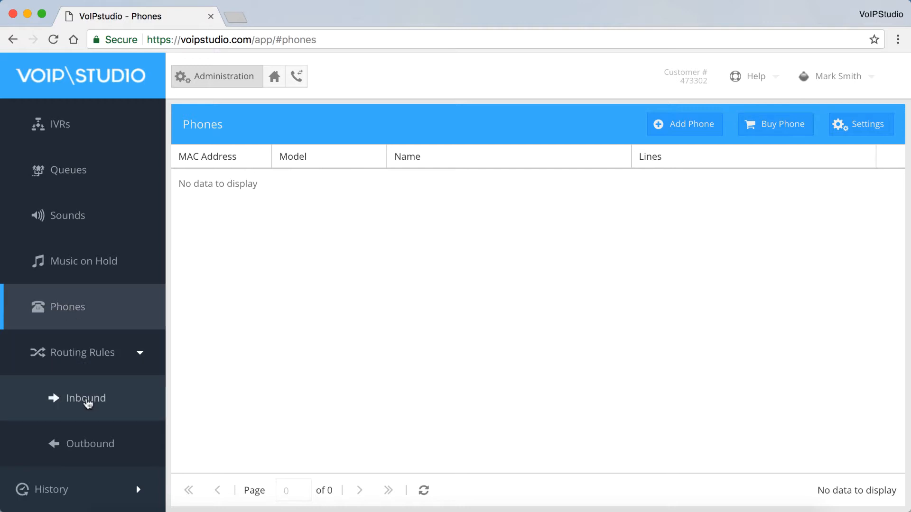
click(86, 398)
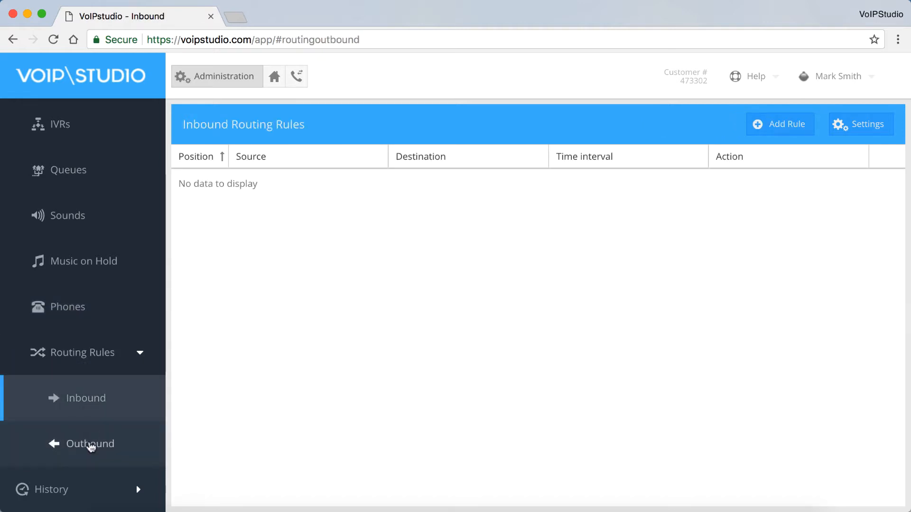
click(90, 443)
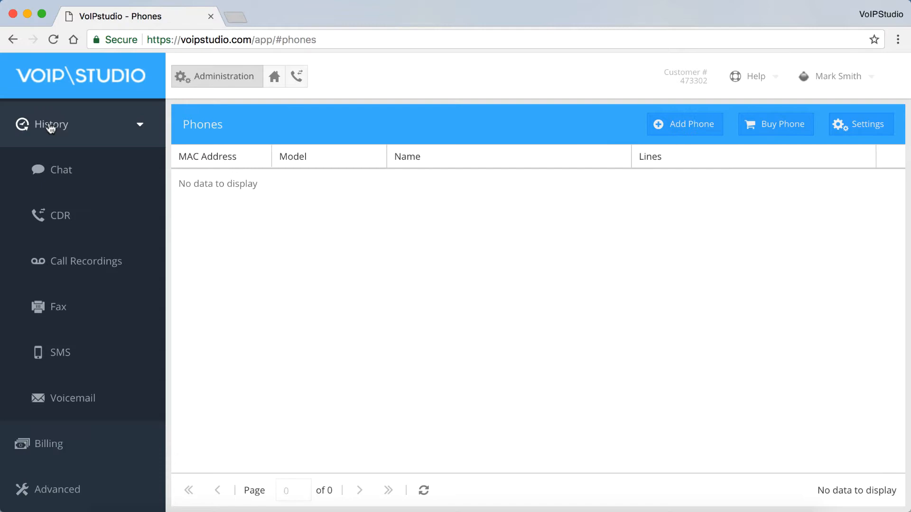
mouse_move(51, 133)
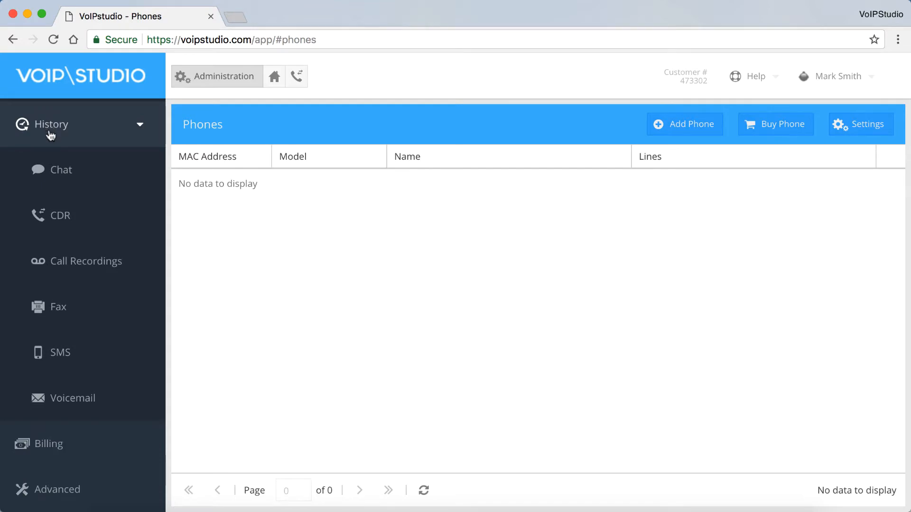
- Check the call detail report and Call Recordings, then the empty Billing invoices
click(59, 215)
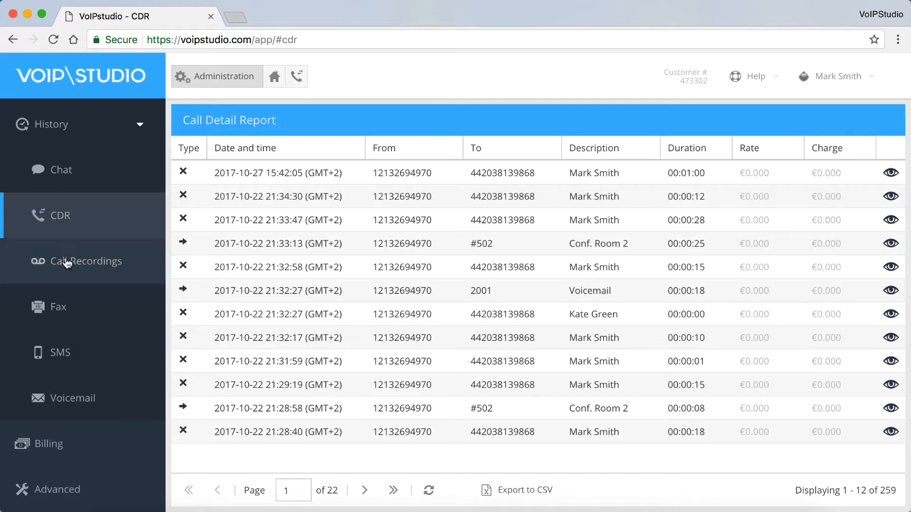
click(88, 261)
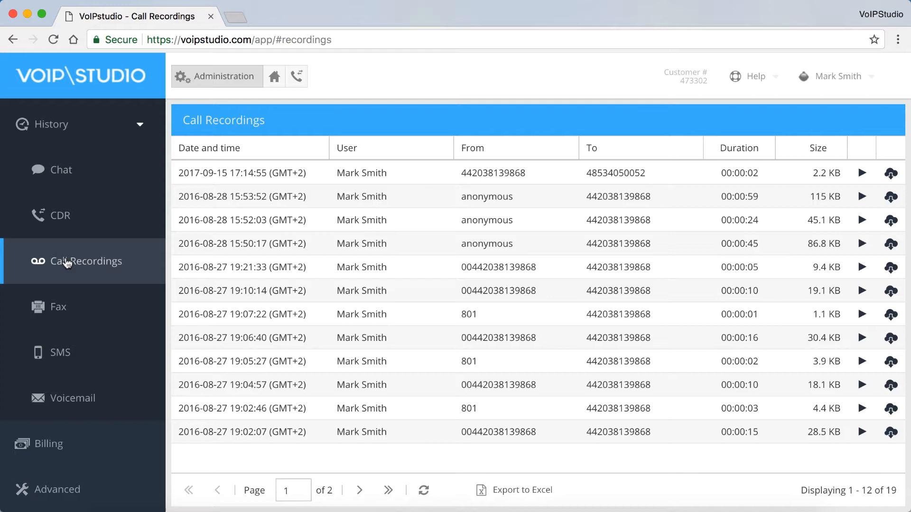
click(48, 444)
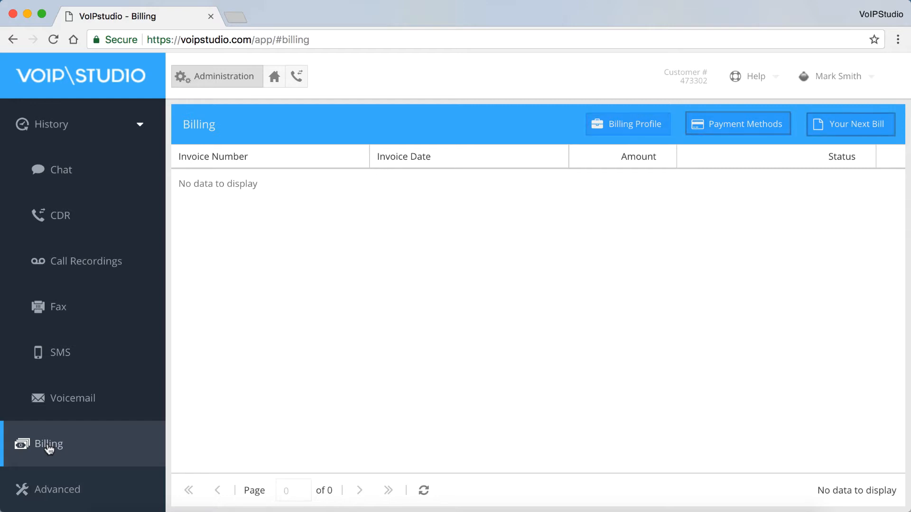
- Show the Advanced Settings page with FTP Access and Organizational Units
click(58, 490)
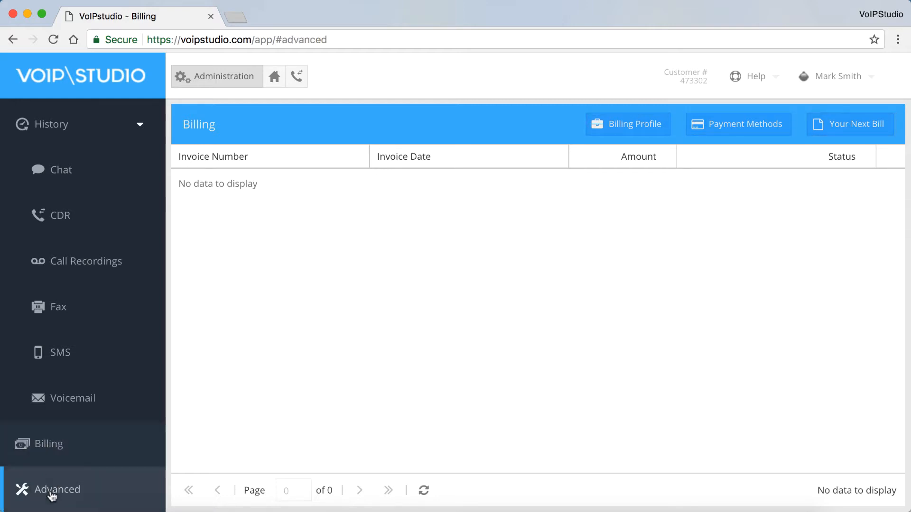
click(57, 489)
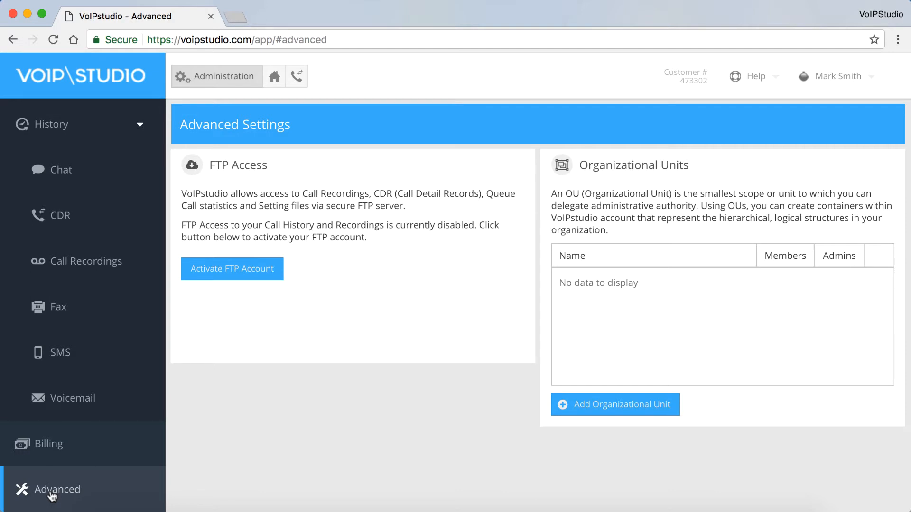
click(274, 76)
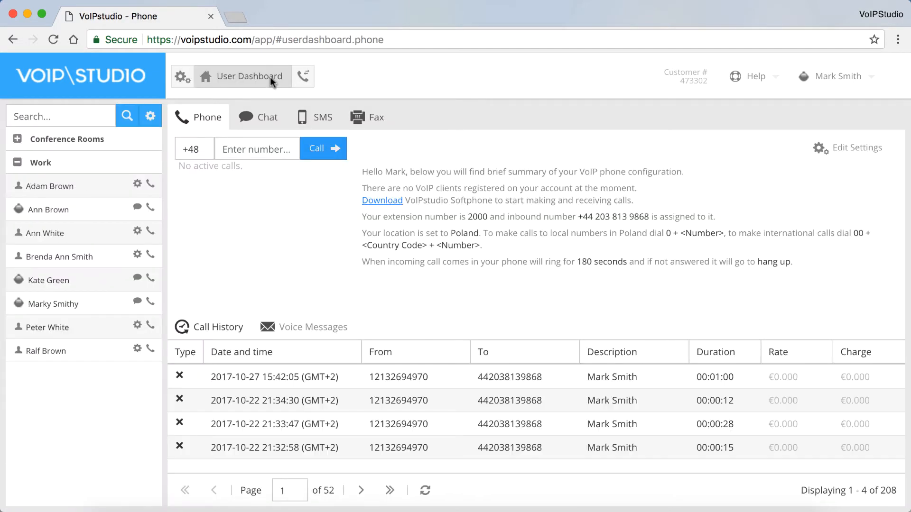
mouse_move(102, 143)
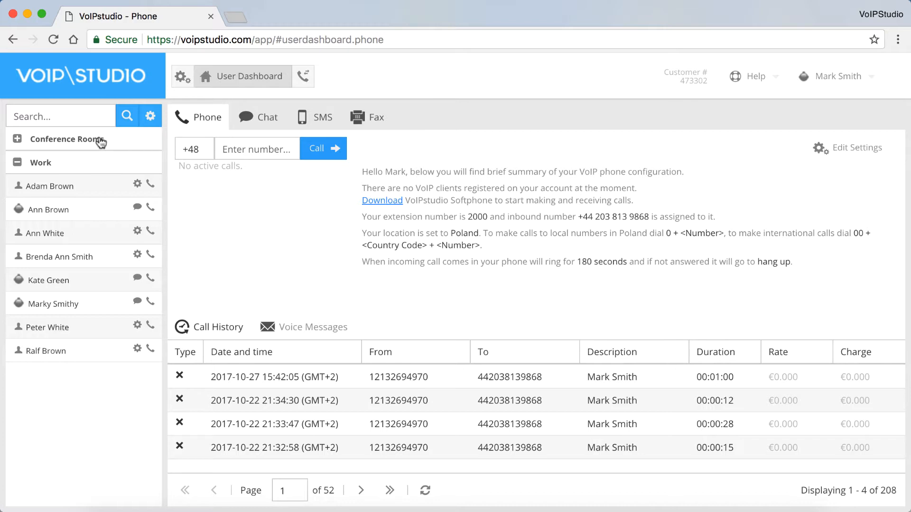
click(150, 115)
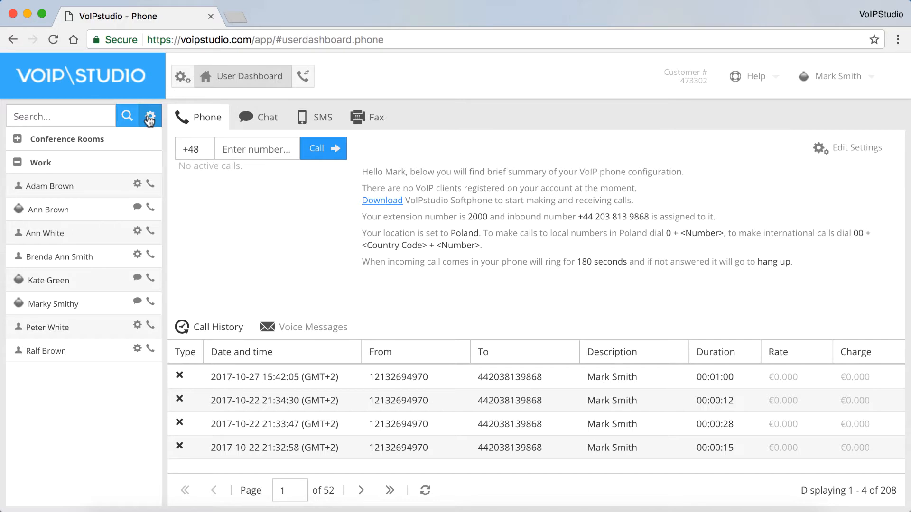
click(138, 186)
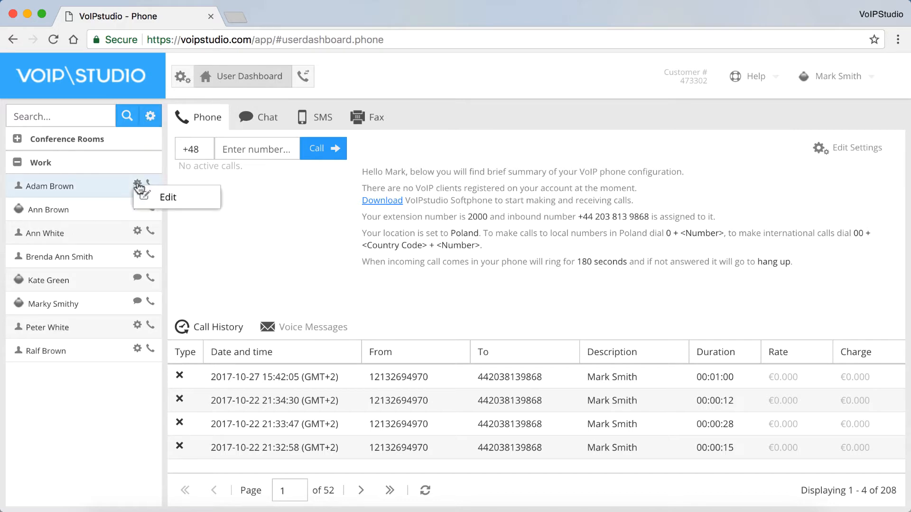
mouse_move(153, 186)
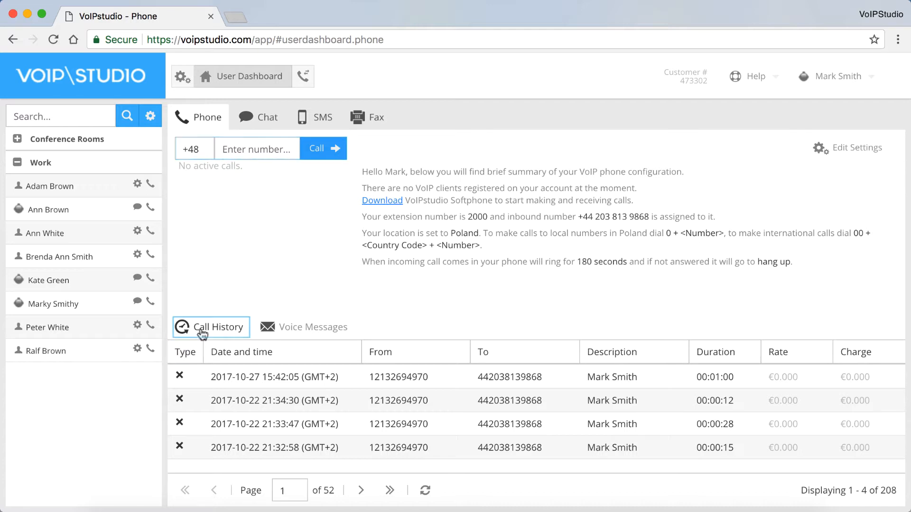
click(313, 326)
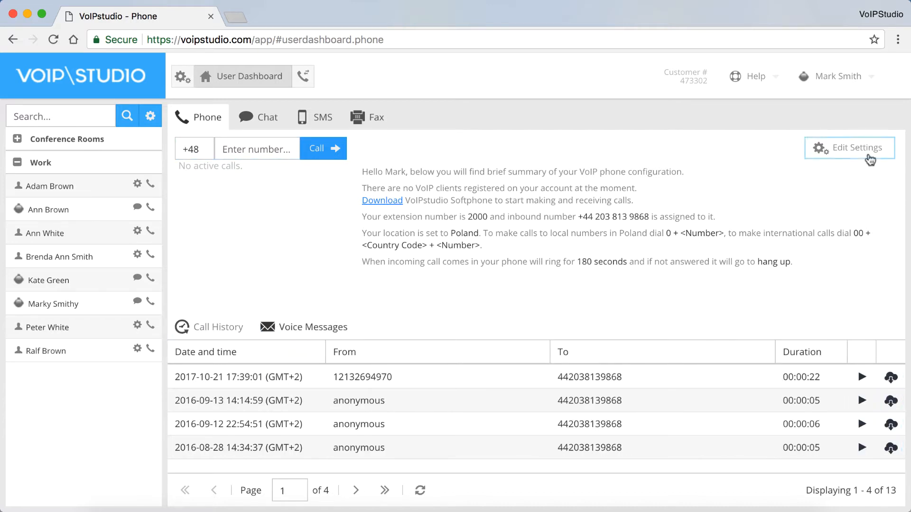
- Look over the user's personal settings dialog, then close it
click(849, 148)
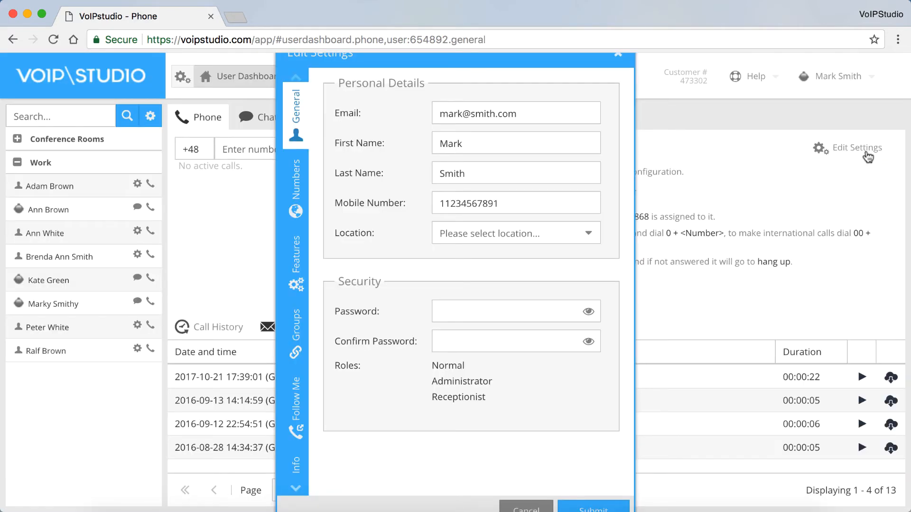
click(266, 117)
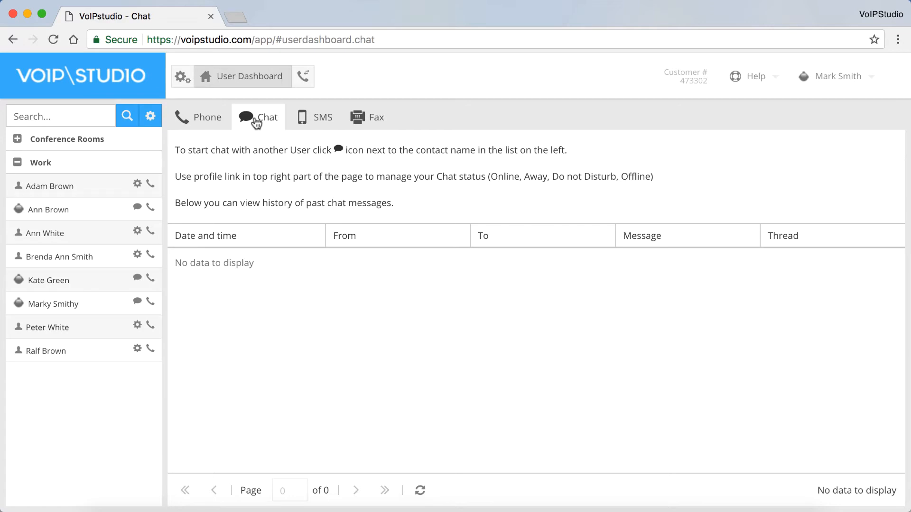
- View the SMS history with two sent messages, then the empty Fax view
click(314, 117)
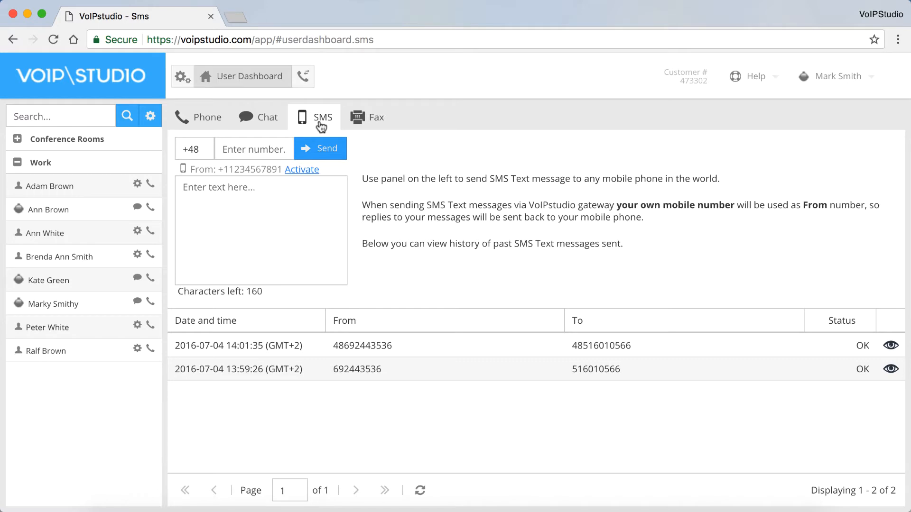
click(375, 117)
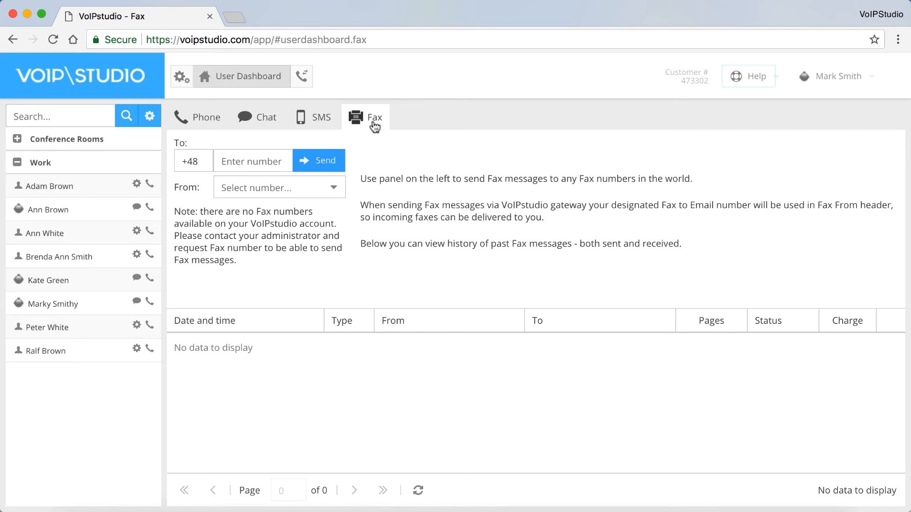
mouse_move(756, 76)
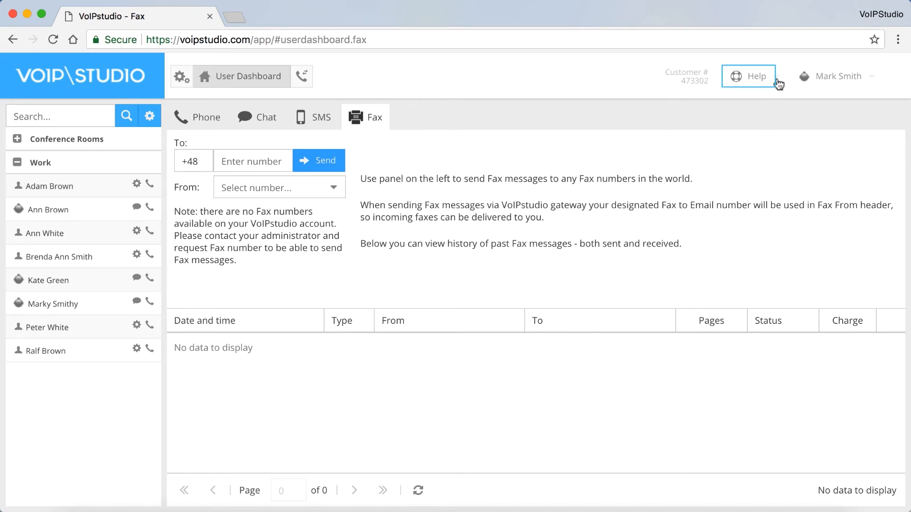
click(756, 76)
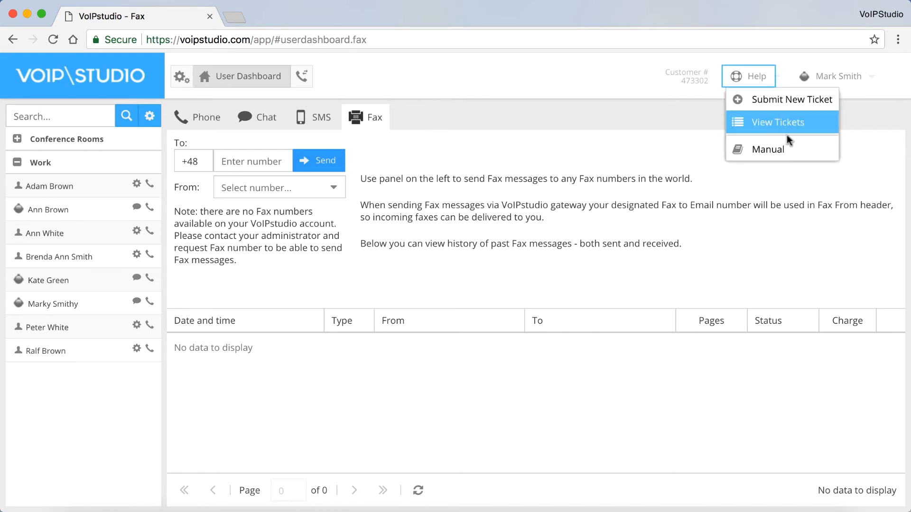
mouse_move(787, 149)
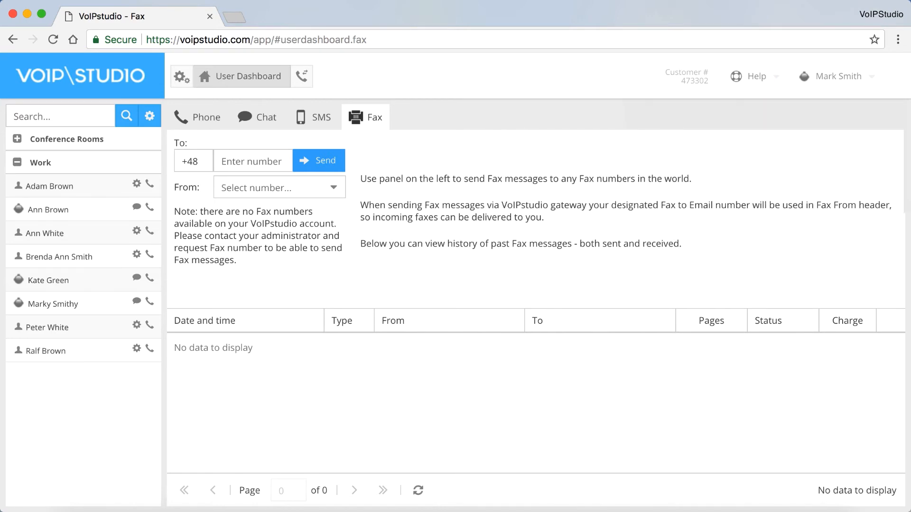
click(835, 76)
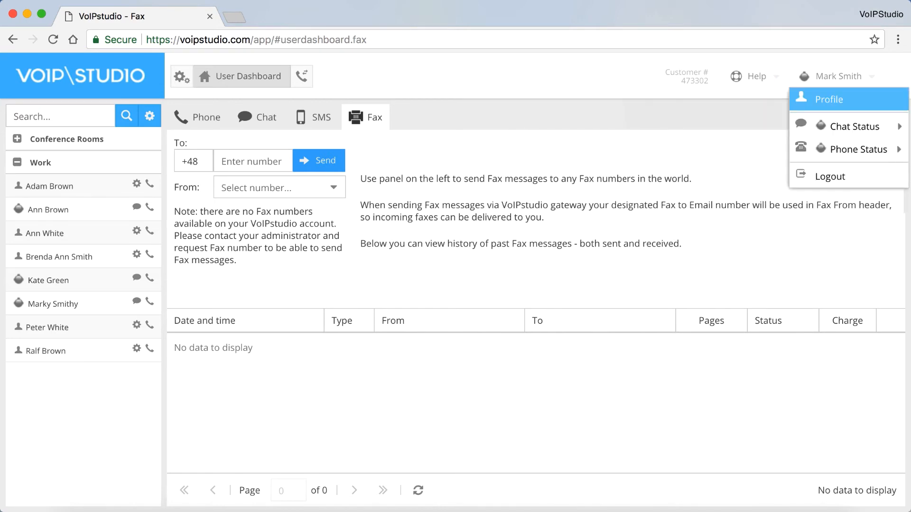
mouse_move(865, 150)
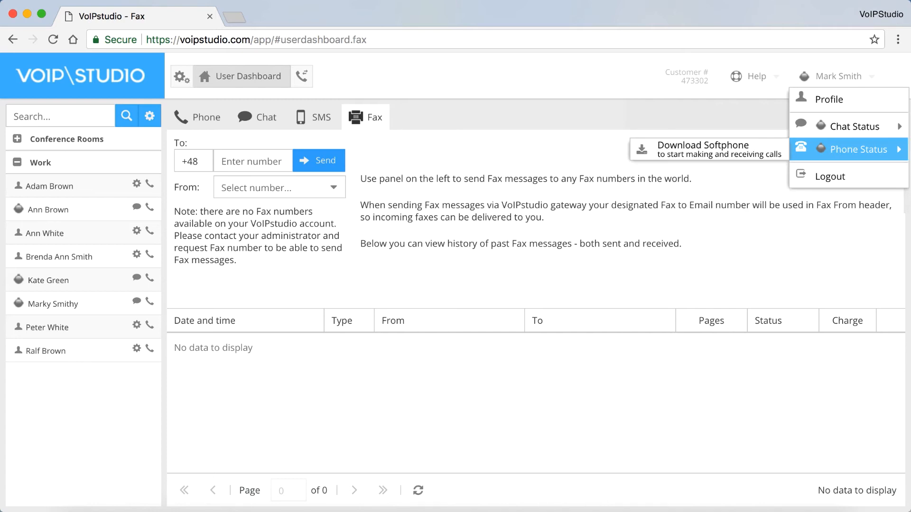
mouse_move(829, 176)
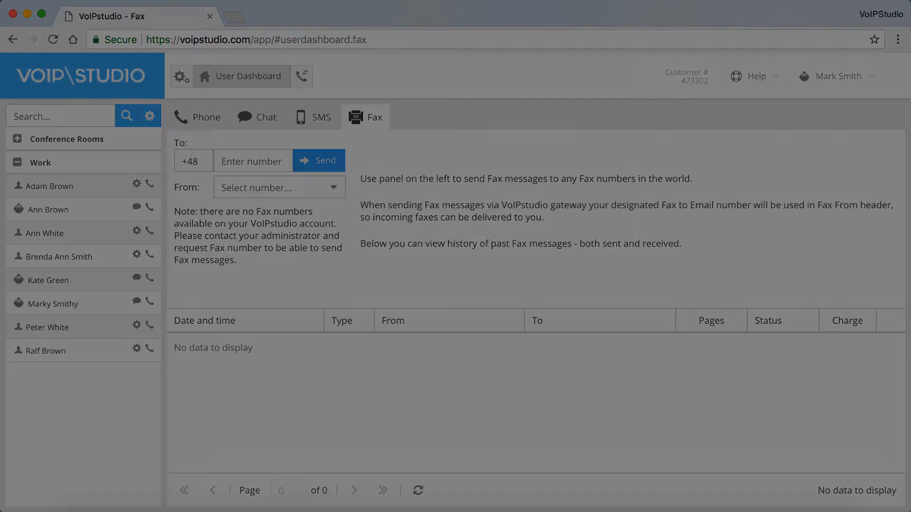
- Show the Reception Console's contact list and SMS history
click(302, 76)
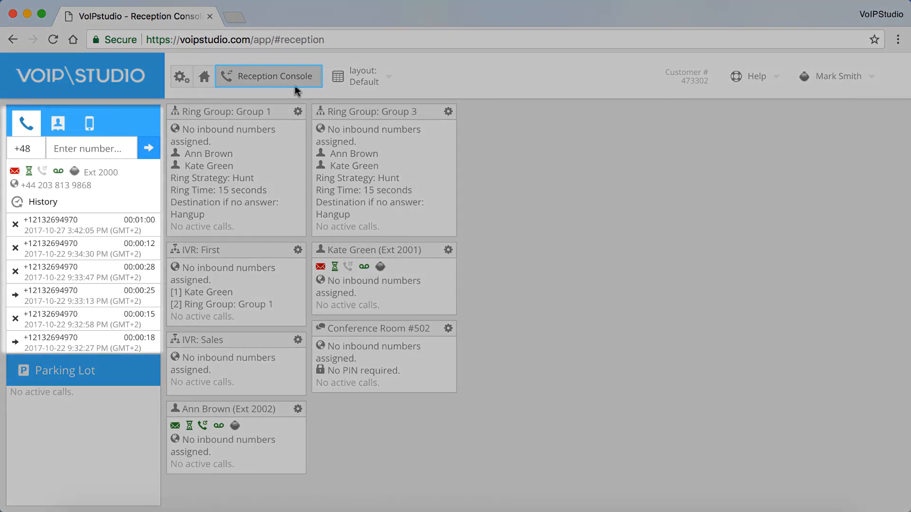
click(58, 124)
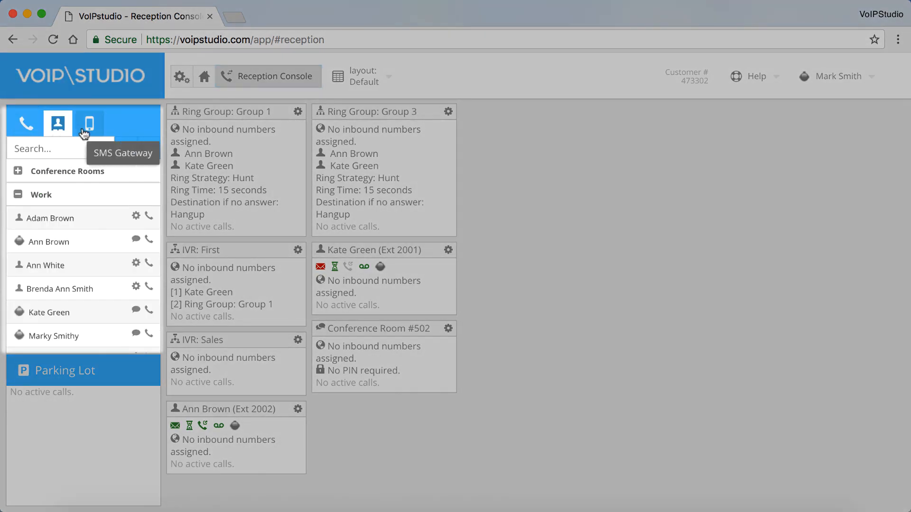
click(89, 122)
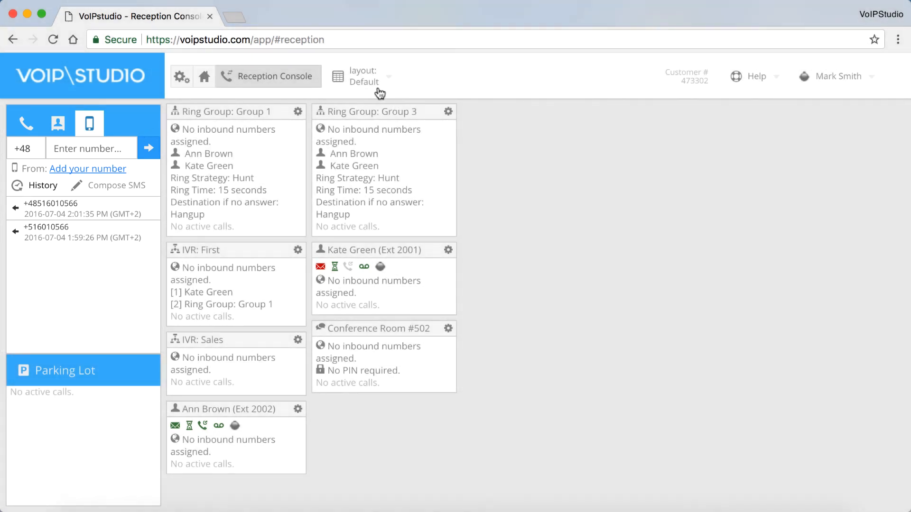
click(389, 76)
text(voips)
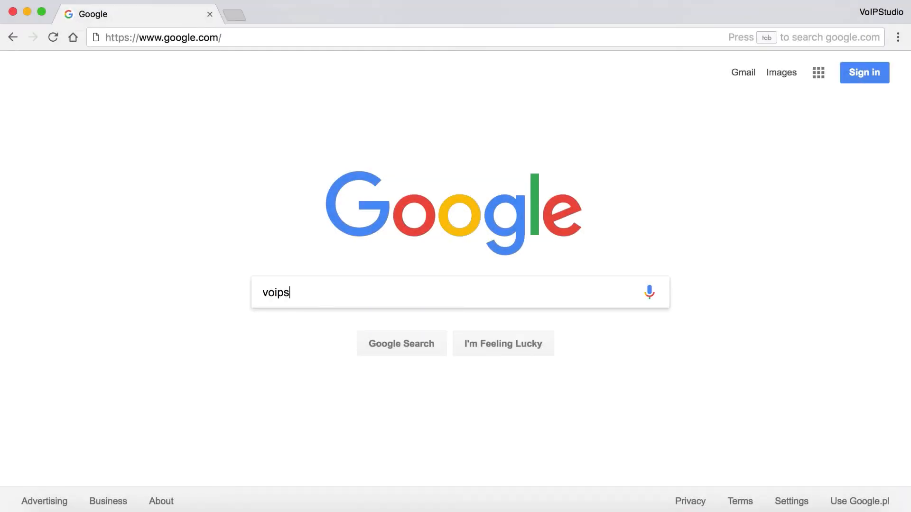
- Type 'tudio.co' into the Google search box, partly entering voipstudio.com
text(tudio.co)
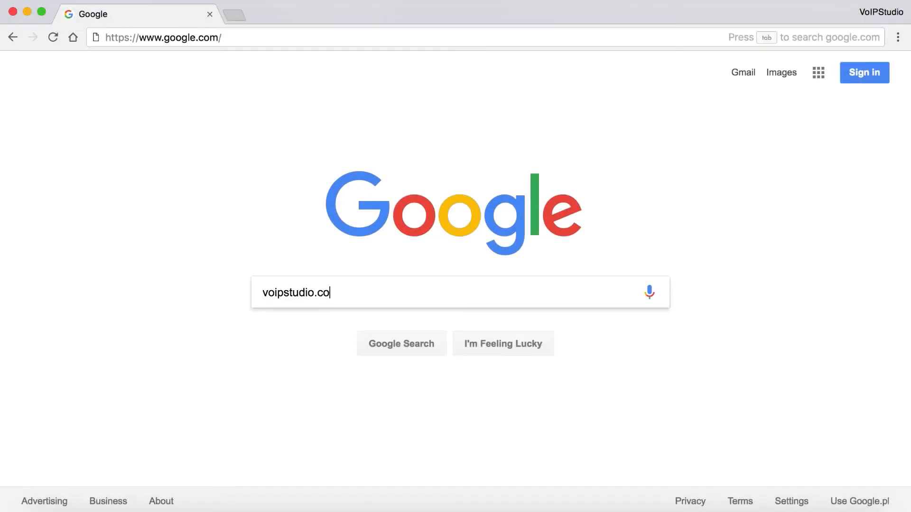